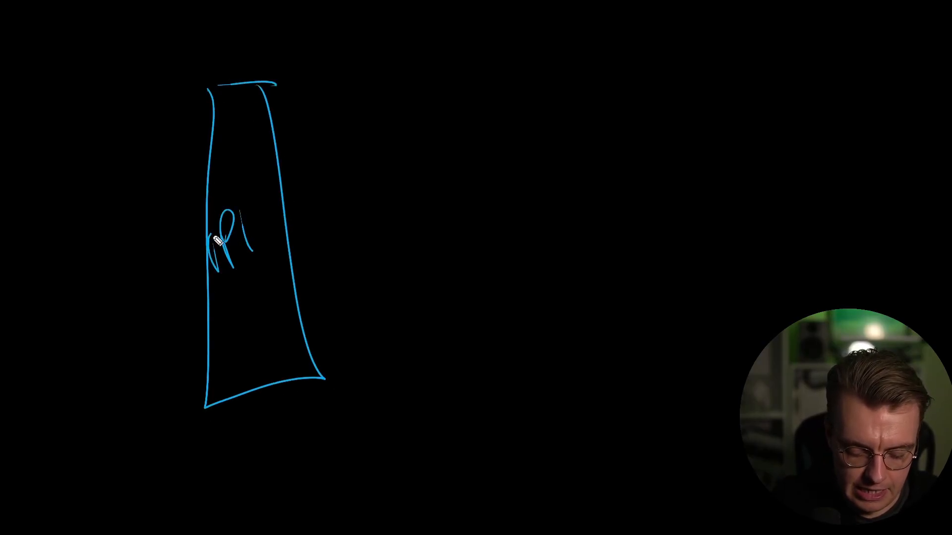
# Step: Draw the incoming line into the API box and a connector toward the lowest box
pyautogui.moveTo(415, 58); pyautogui.dragTo(534, 131)
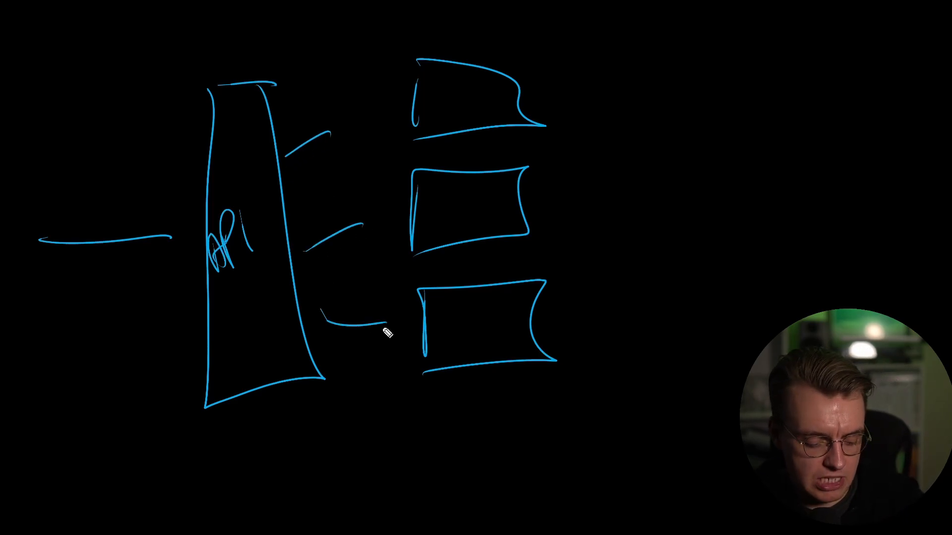
pyautogui.moveTo(292, 149); pyautogui.dragTo(377, 109)
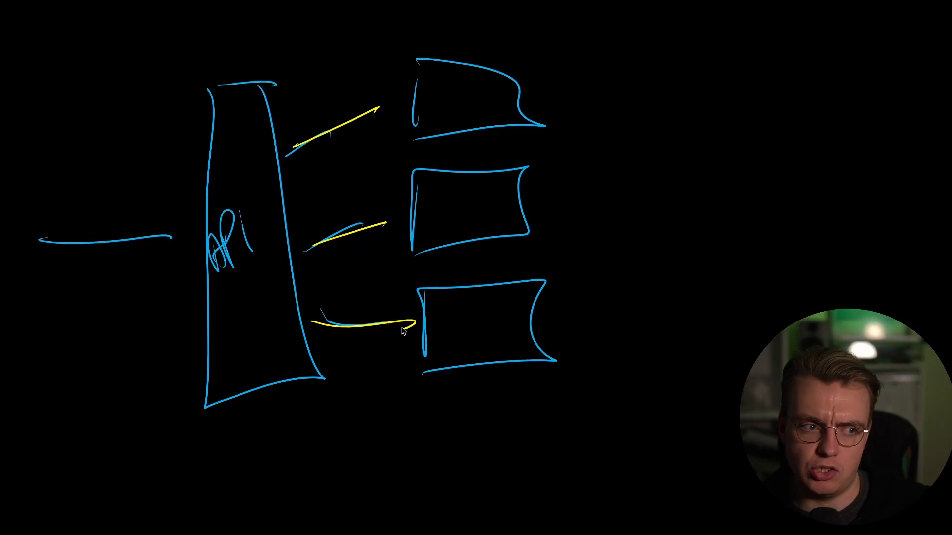
# Step: Draw a yellow arrow toward a target box and write the 50 ms timing note
pyautogui.moveTo(309, 157); pyautogui.dragTo(370, 131)
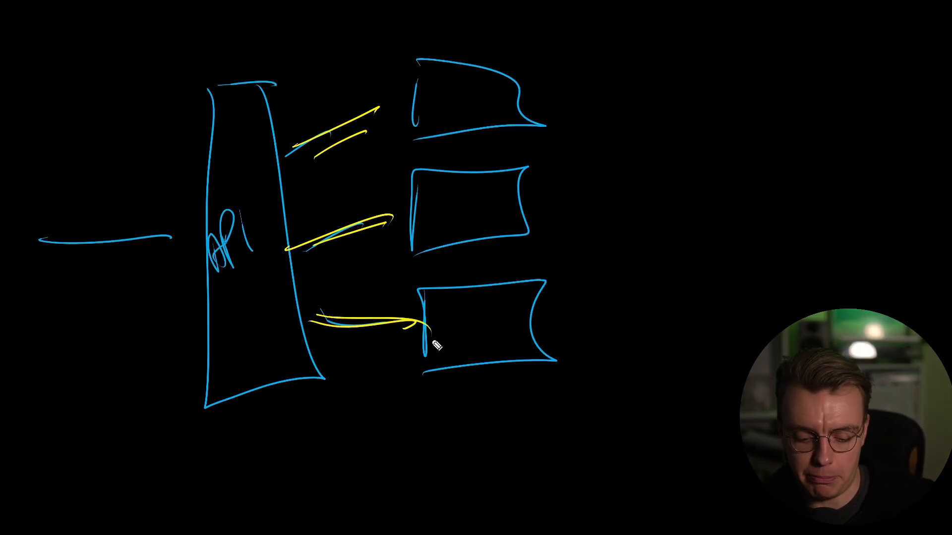
pyautogui.moveTo(553, 90)
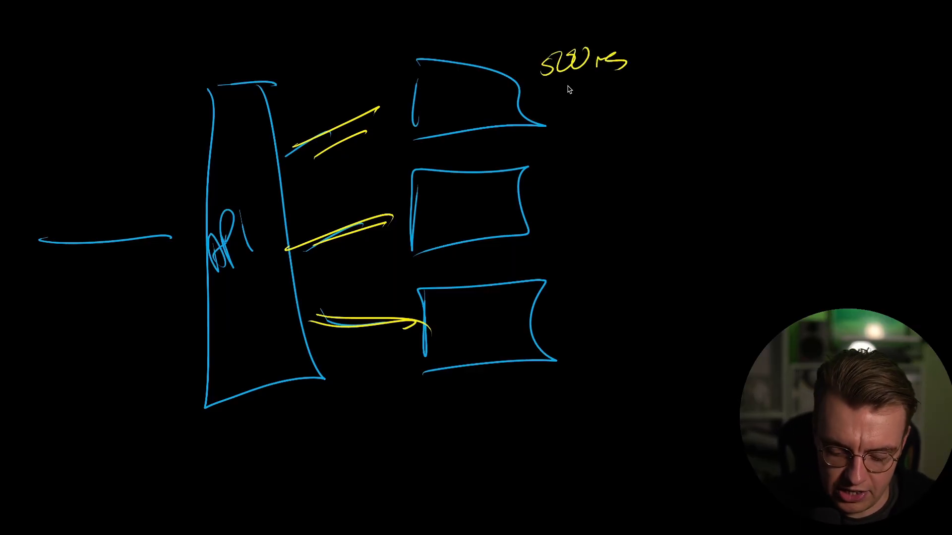
pyautogui.write('50 m')
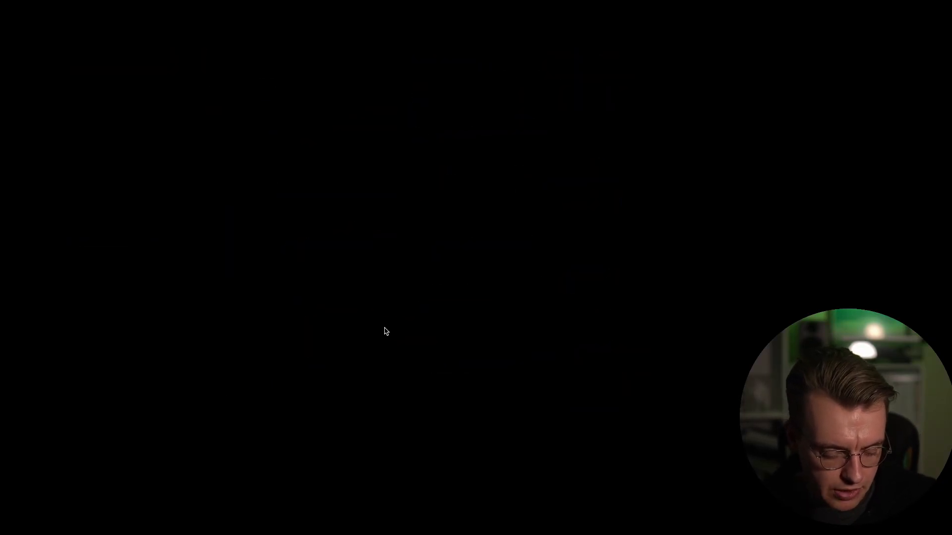
# Step: Draw the tall API column and outline the single wide function box to its right
pyautogui.moveTo(286, 79); pyautogui.dragTo(236, 243)
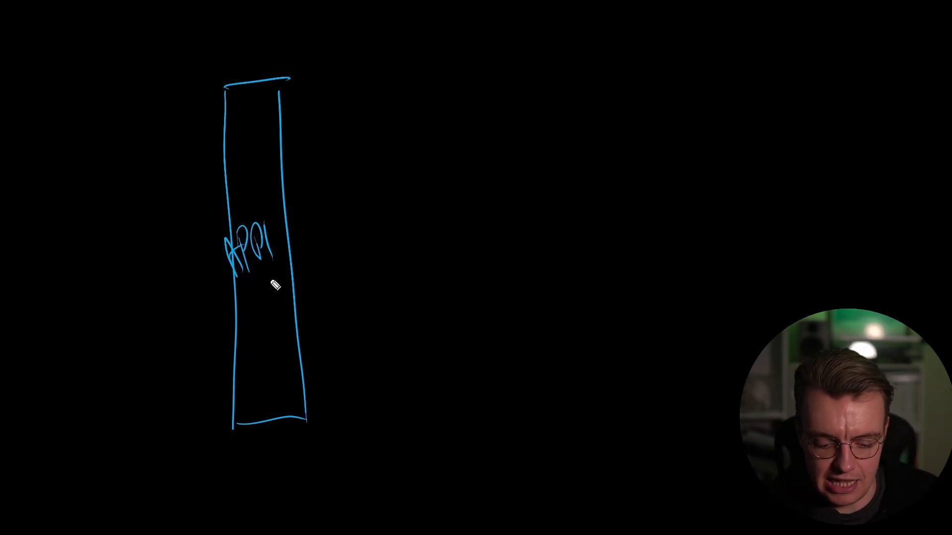
pyautogui.moveTo(394, 249); pyautogui.dragTo(555, 173)
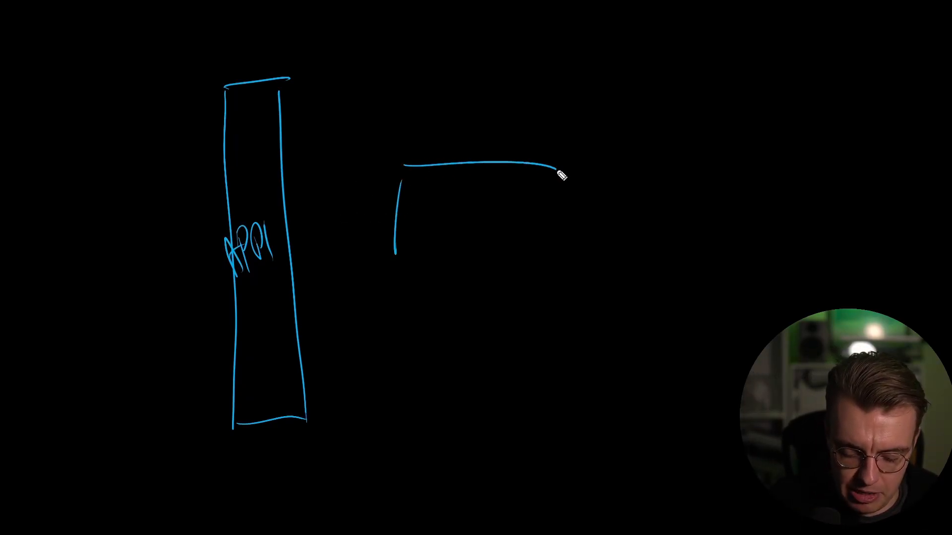
pyautogui.moveTo(552, 170); pyautogui.dragTo(380, 310)
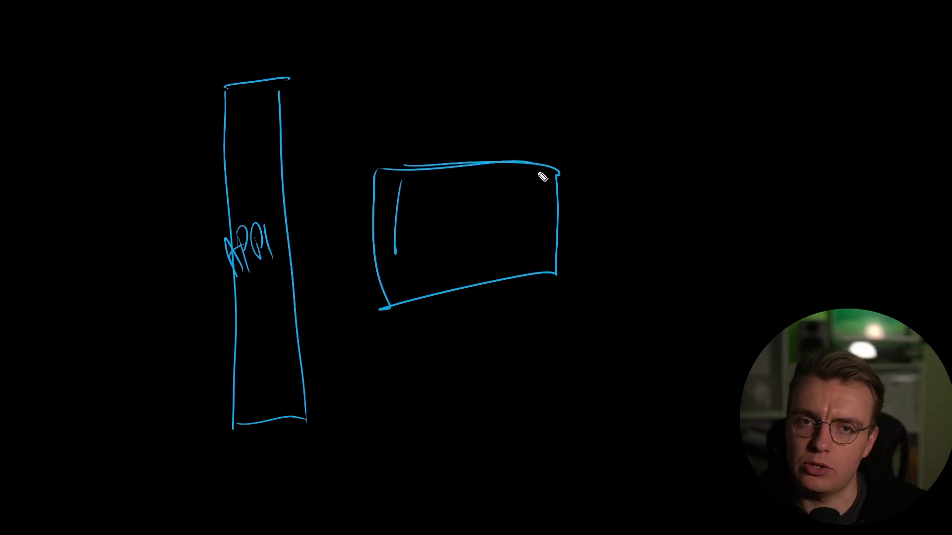
# Step: Add an incoming line into the API box and an arrow from API into the function box
pyautogui.moveTo(225, 229); pyautogui.dragTo(100, 246)
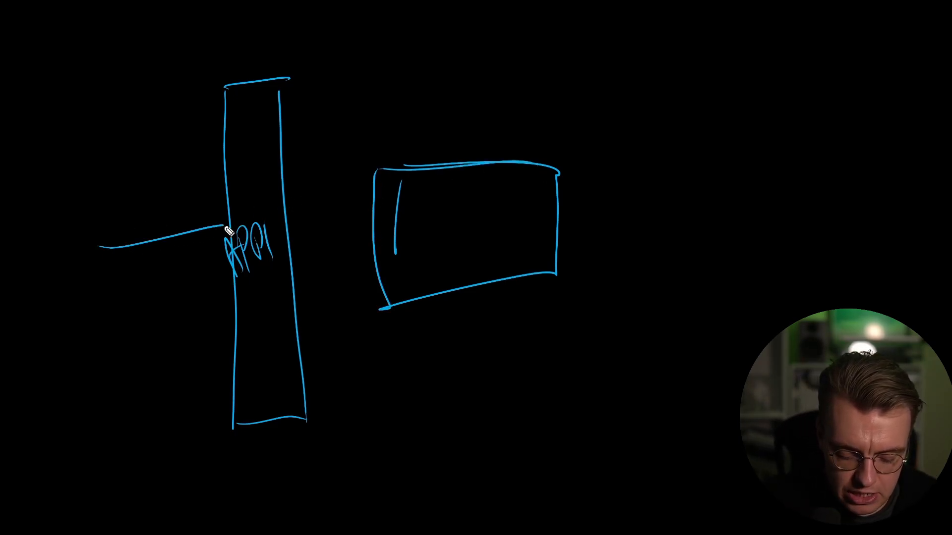
pyautogui.moveTo(292, 231); pyautogui.dragTo(364, 231)
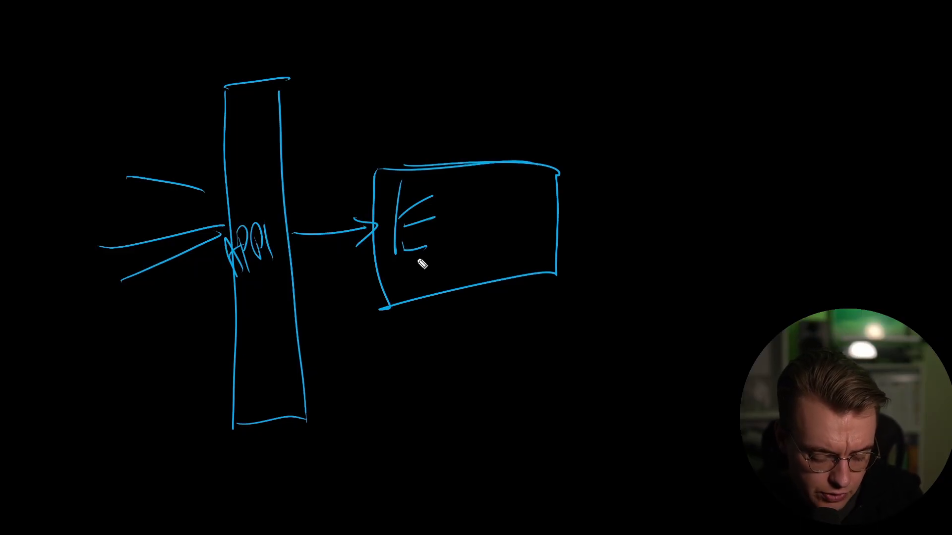
pyautogui.moveTo(561, 243)
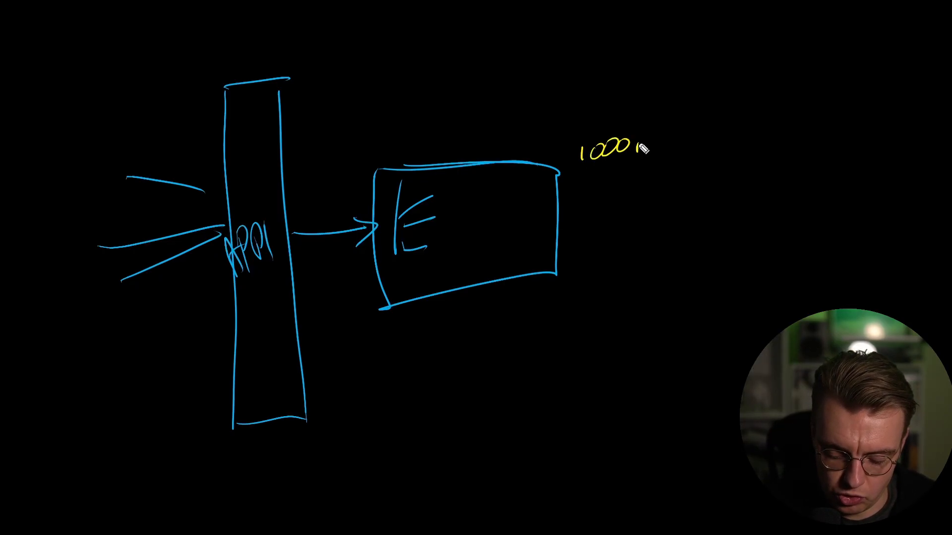
# Step: Write the ms timings, underline the 1150 ms total and emphasise the 1000 ms entry
pyautogui.write('rs')
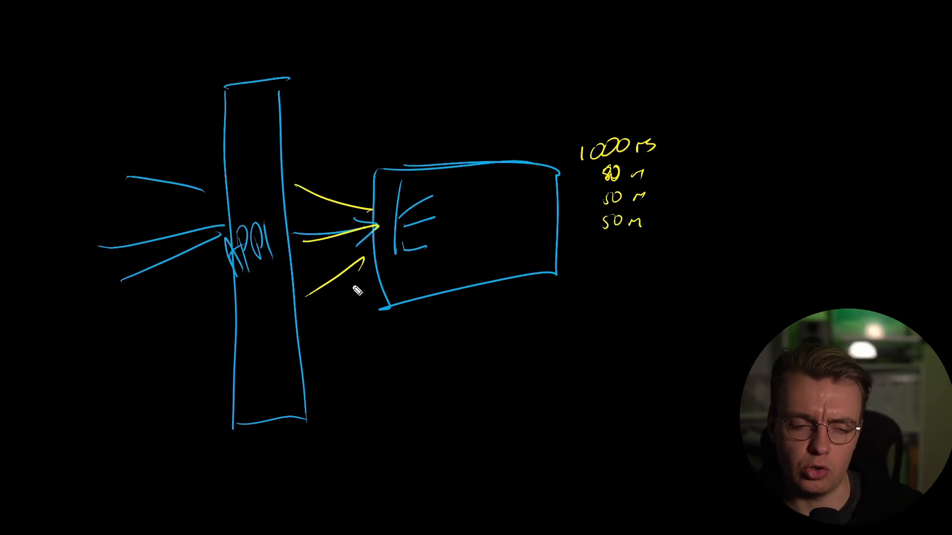
pyautogui.moveTo(605, 246)
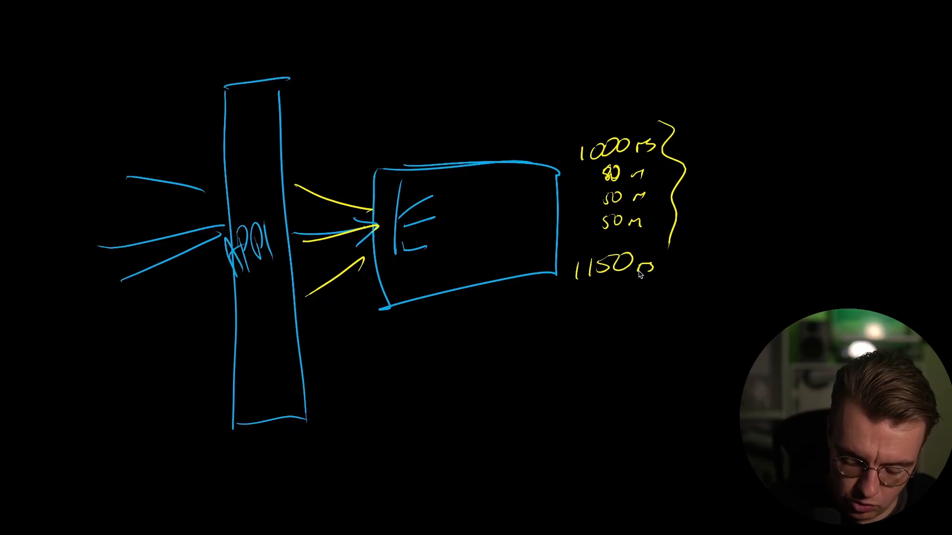
pyautogui.moveTo(583, 285); pyautogui.dragTo(686, 282)
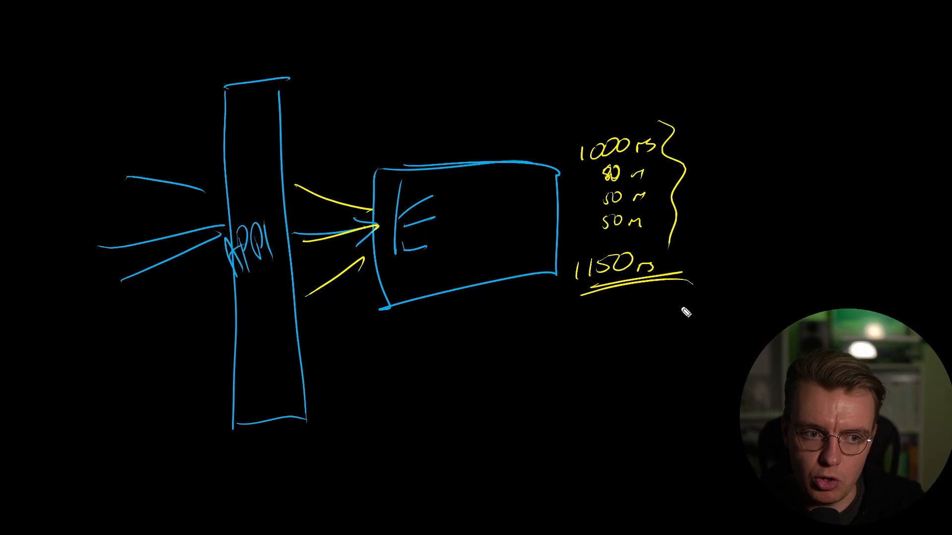
pyautogui.moveTo(582, 158); pyautogui.dragTo(661, 154)
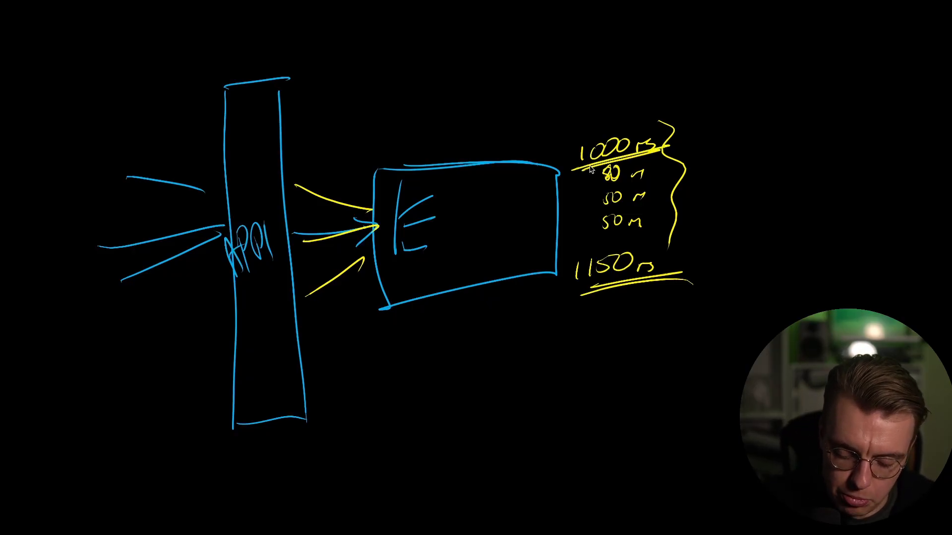
pyautogui.moveTo(598, 176); pyautogui.dragTo(664, 152)
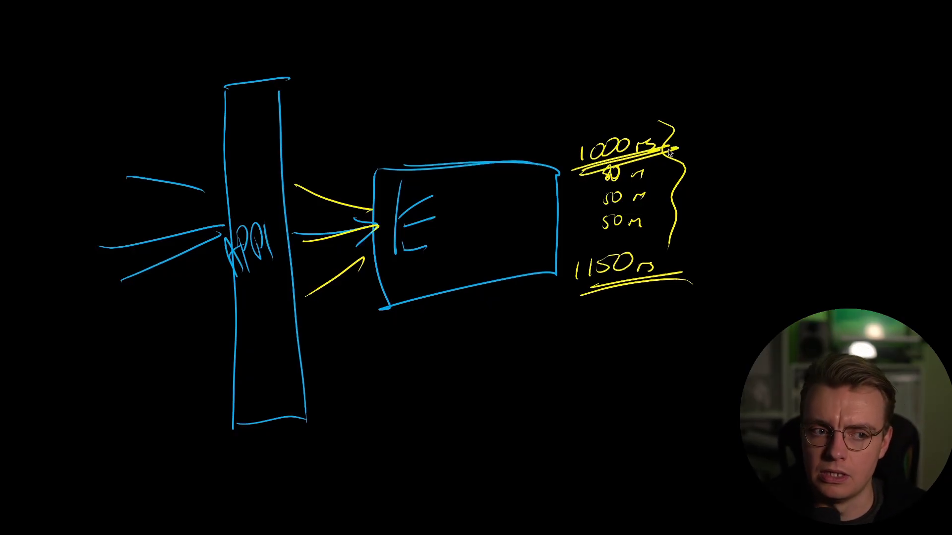